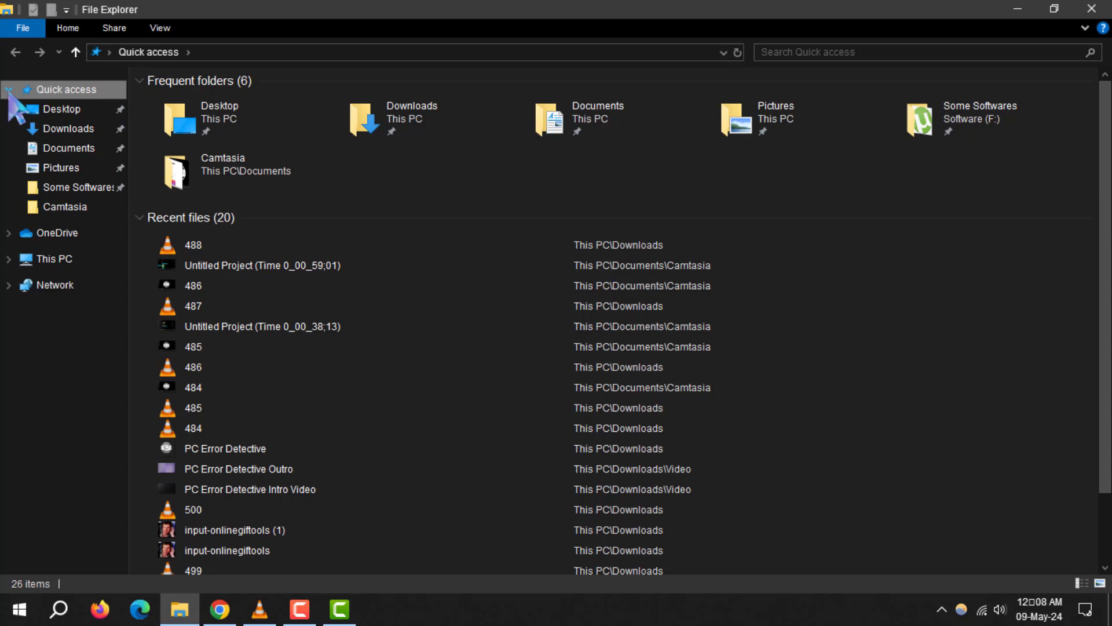
Unpin the 'Some Softwares' folder from Quick access via its context menu.
click(7, 90)
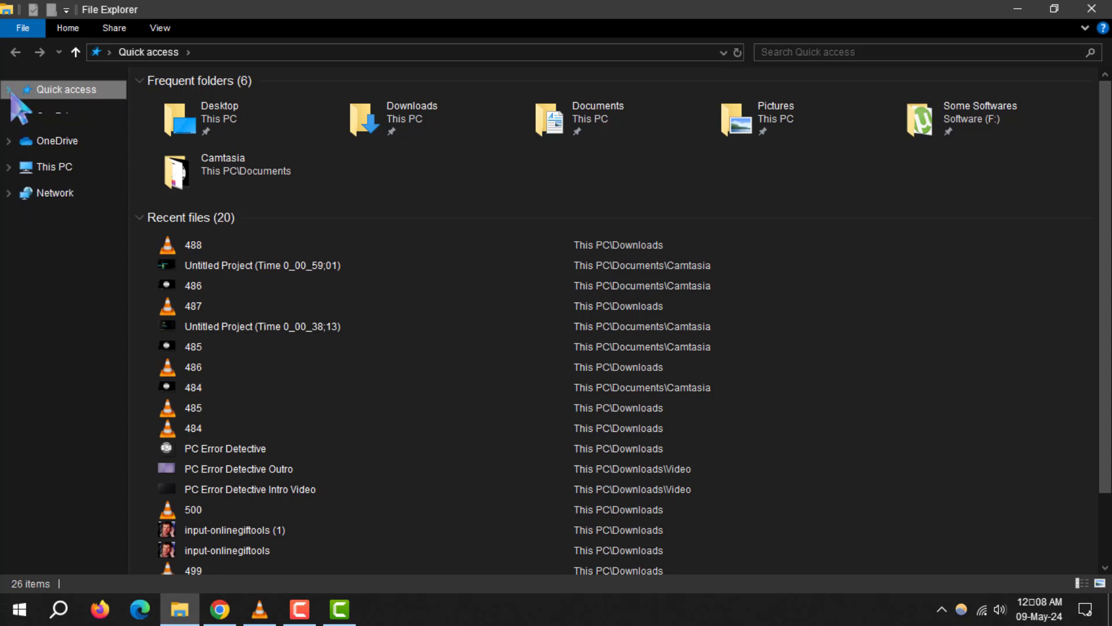
click(11, 89)
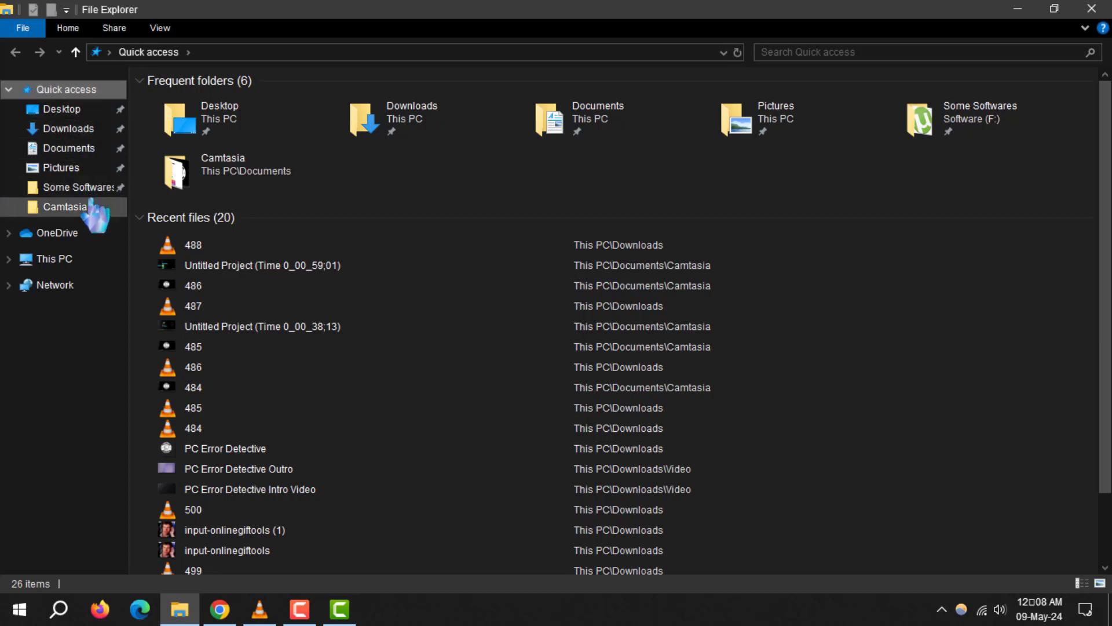
mouse_move(81, 187)
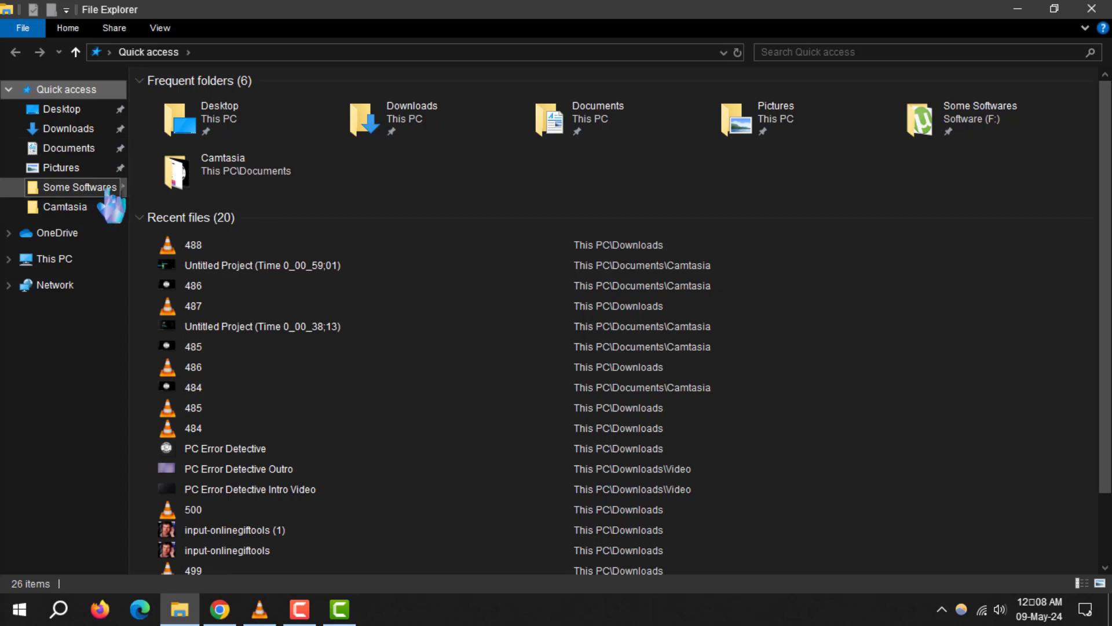
right_click(80, 187)
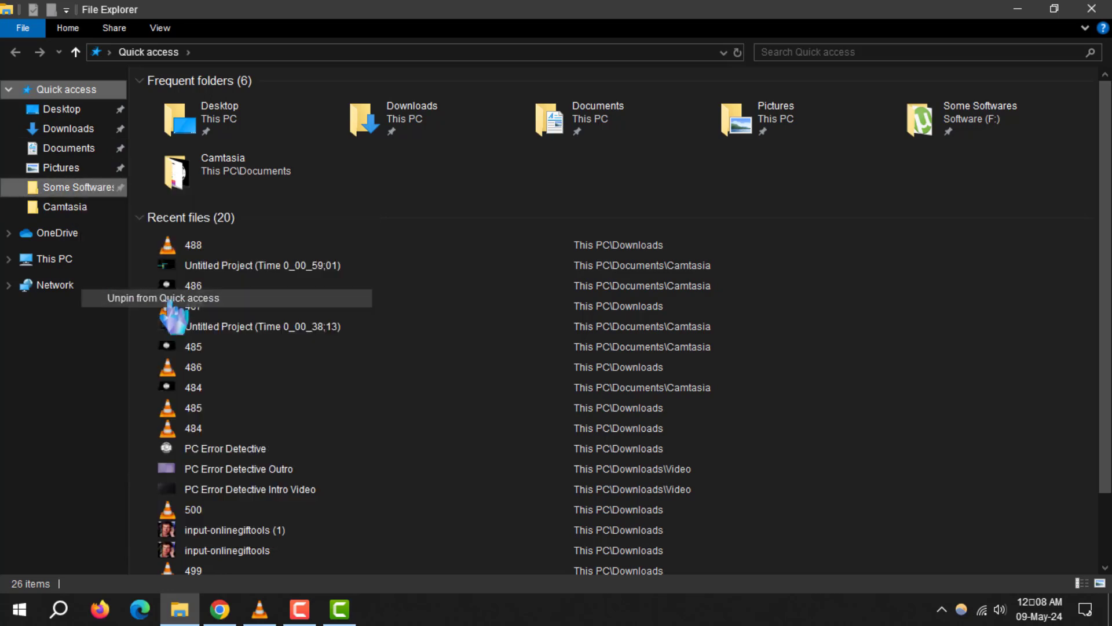
click(162, 298)
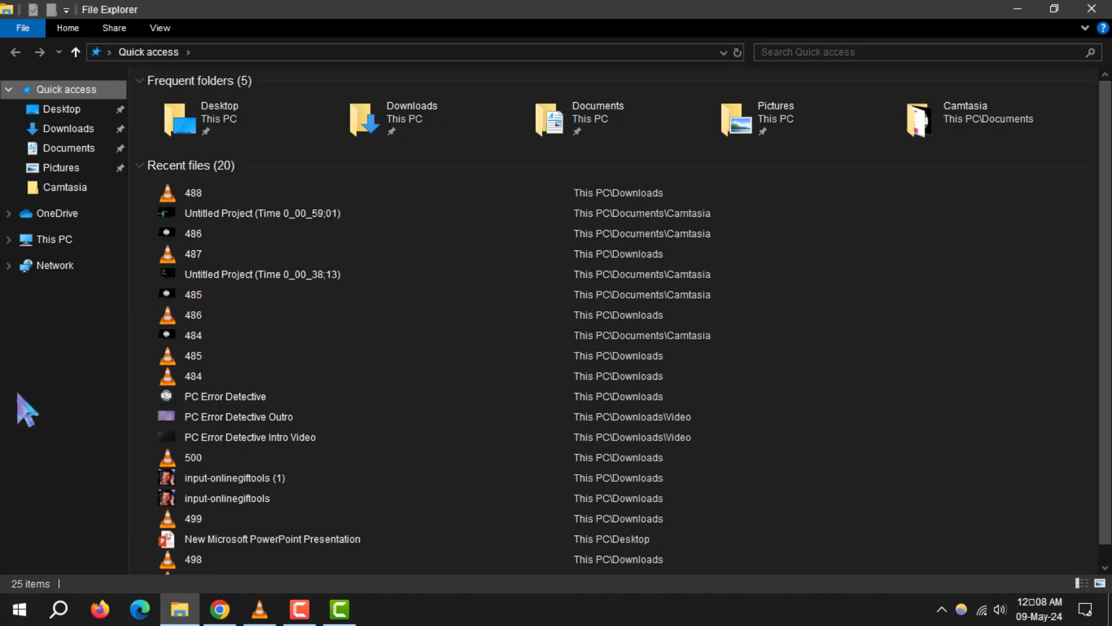
mouse_move(74, 114)
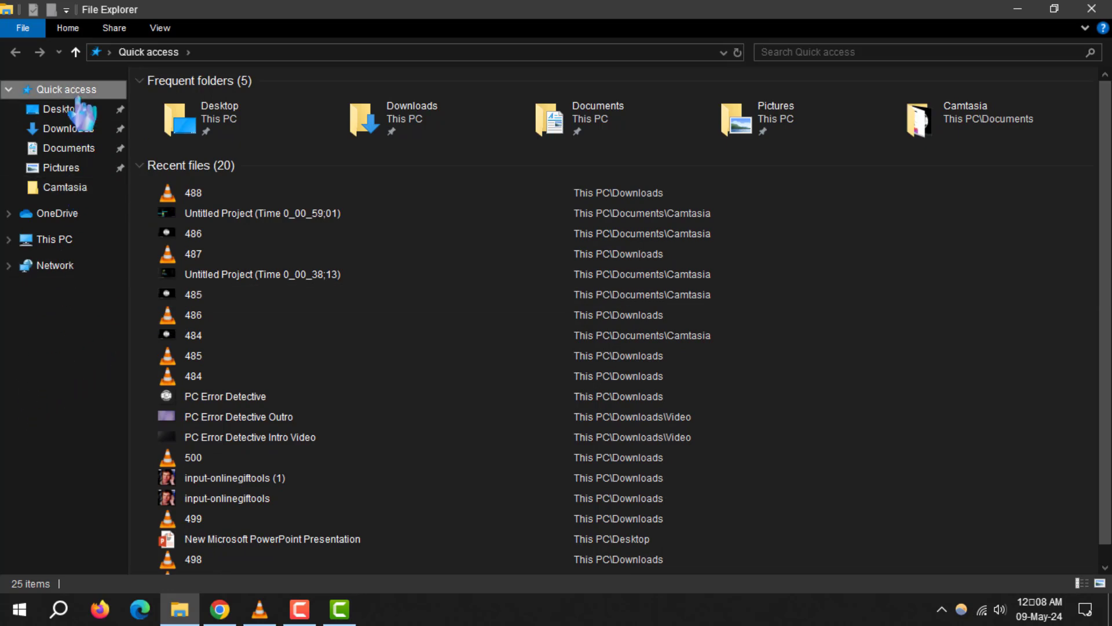
mouse_move(30, 471)
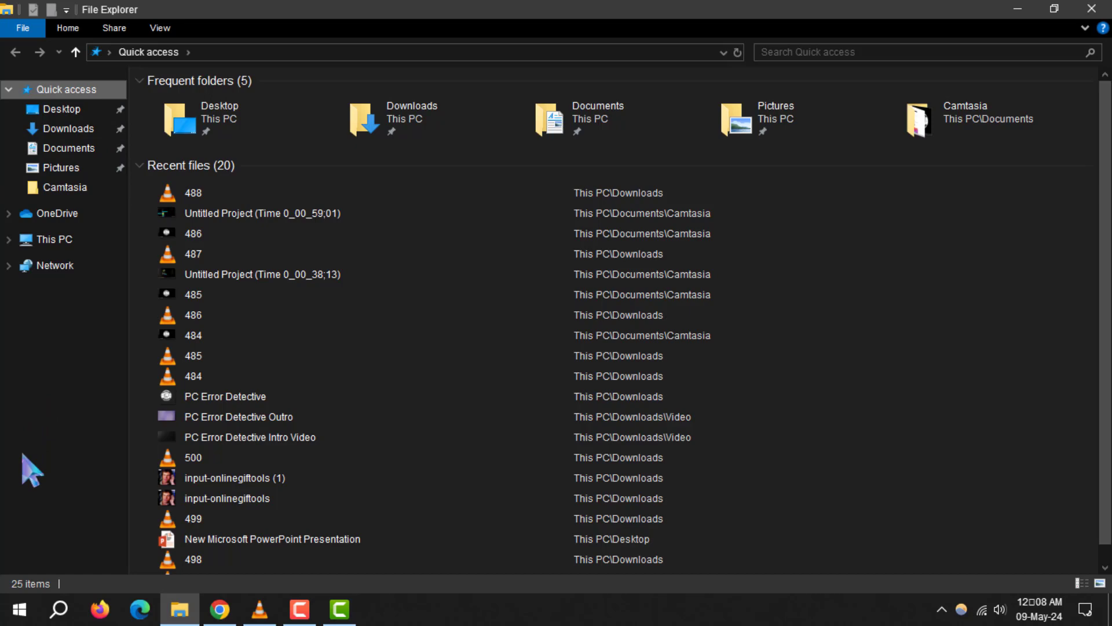
mouse_move(48, 482)
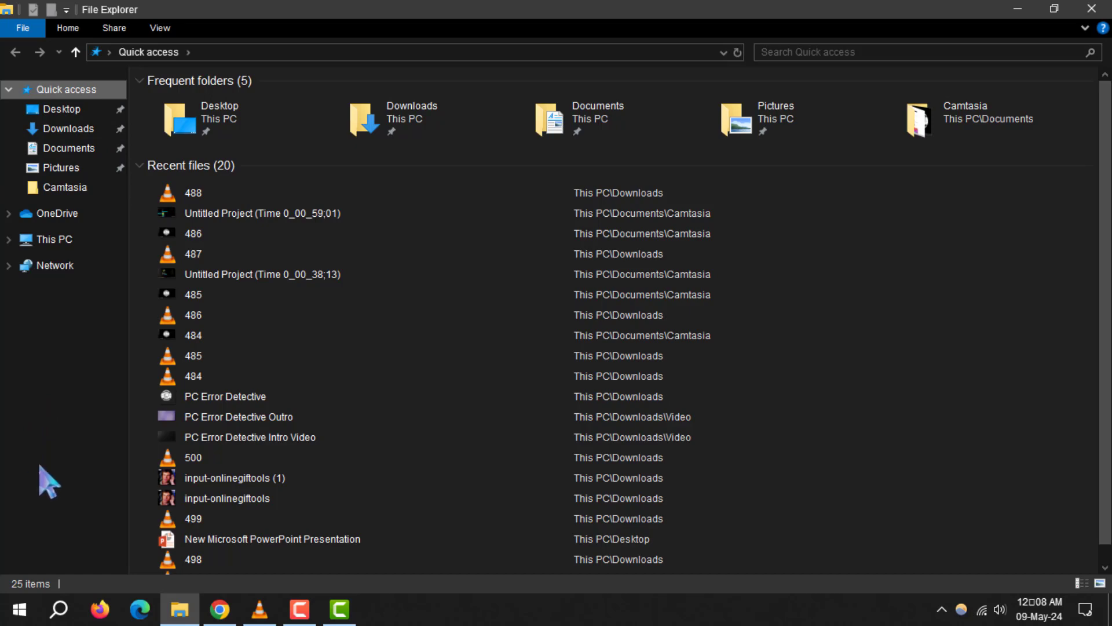